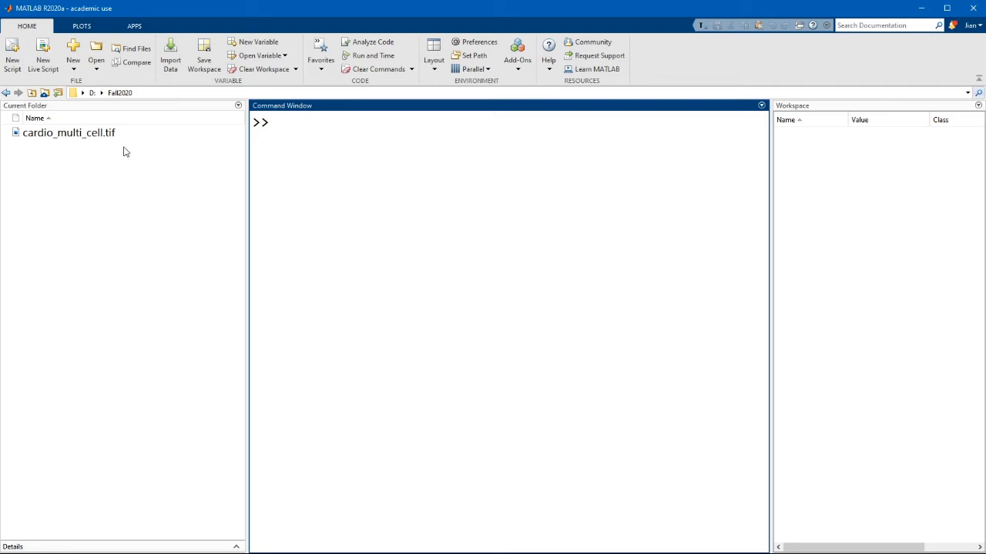
pyautogui.moveTo(346, 205)
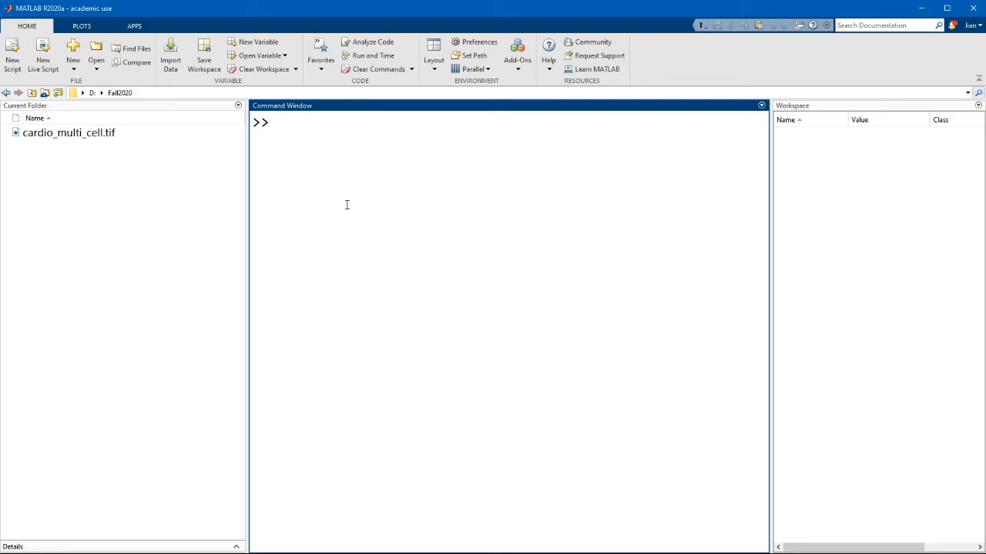
# - Load cardio_multi_cell.tif into I and display it with imshow(I, []) auto-scaled contrast
pyautogui.write("I = imread('cardio_multi_cell.tif');")
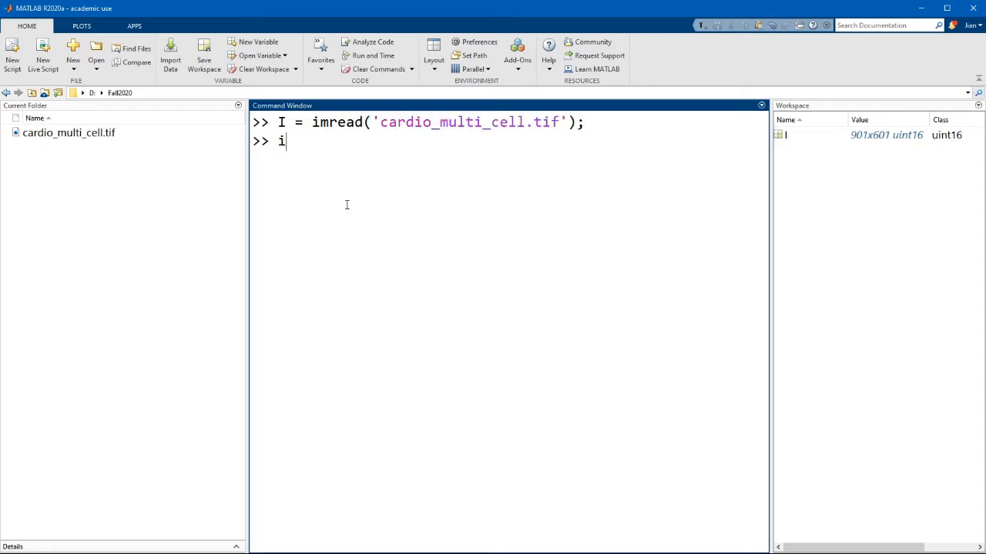
pyautogui.write('mshow(')
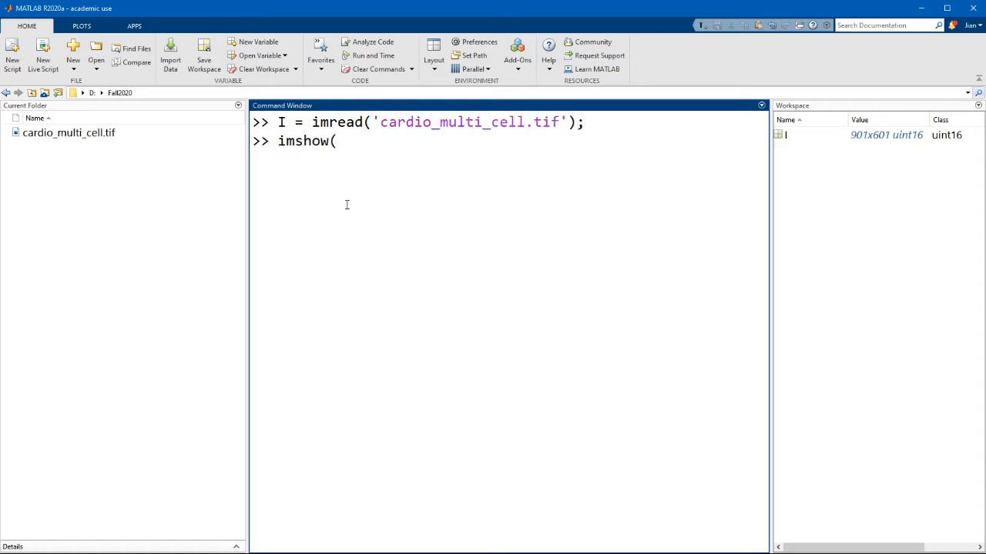
pyautogui.write('I')
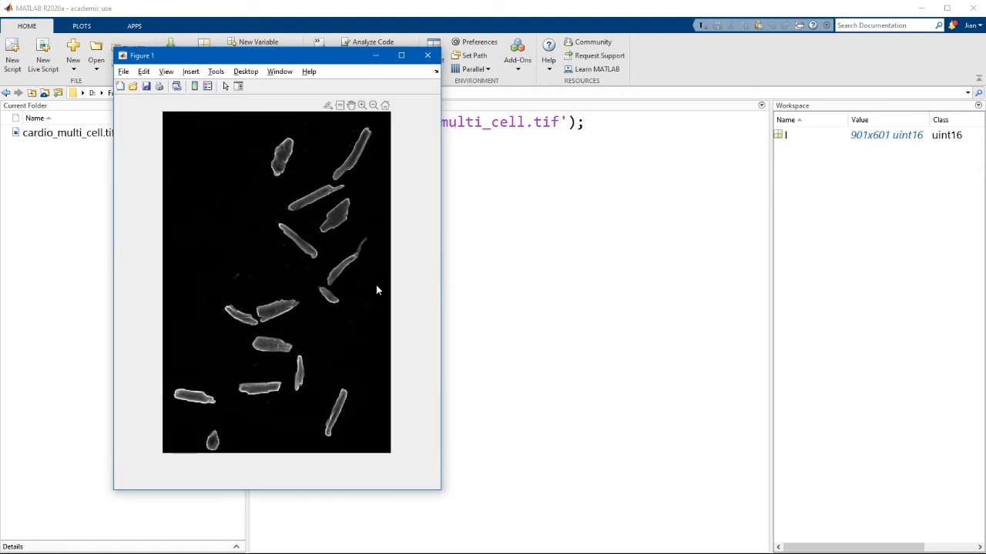
pyautogui.moveTo(392, 232)
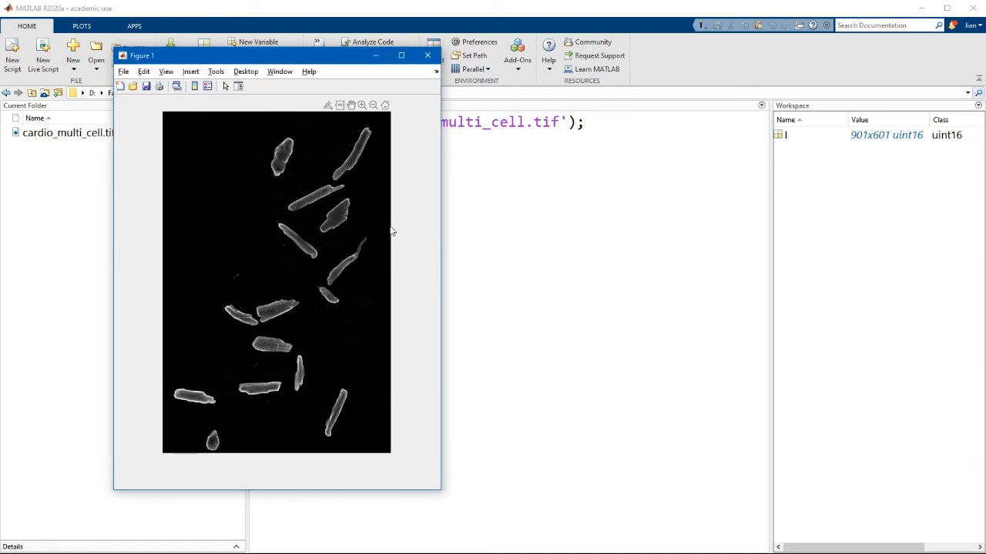
pyautogui.moveTo(437, 73)
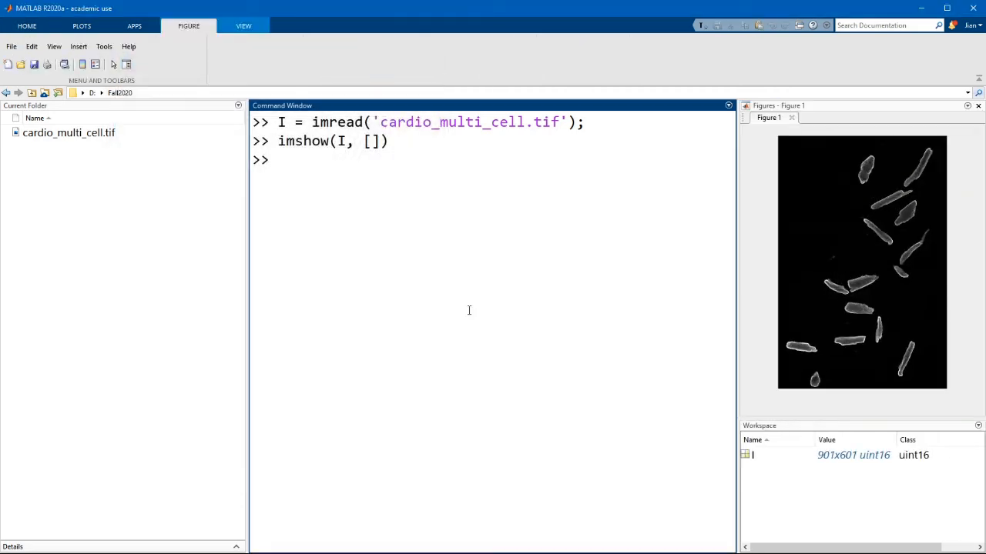
# - Run figure; to open a second figure window, and start the histogram command
pyautogui.write('fi')
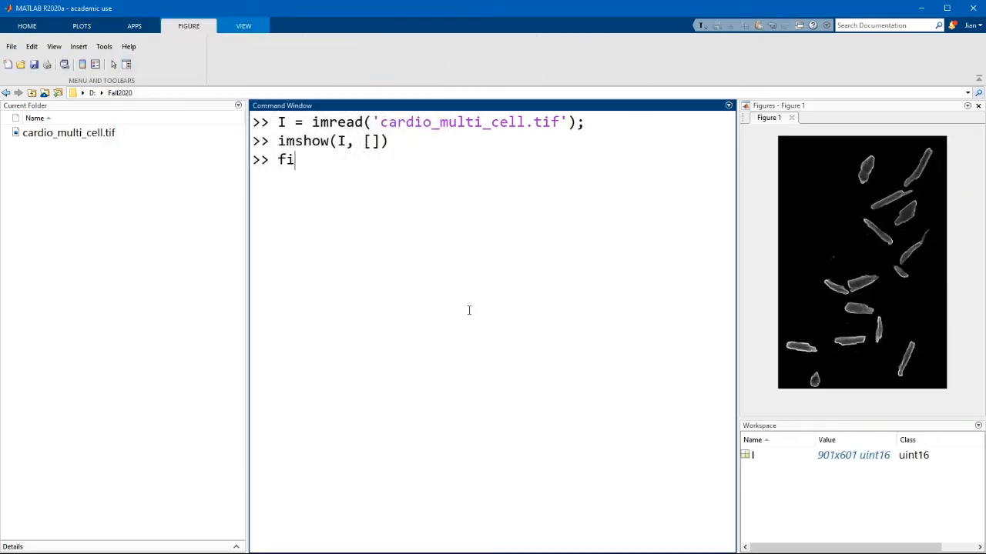
pyautogui.write('gure;')
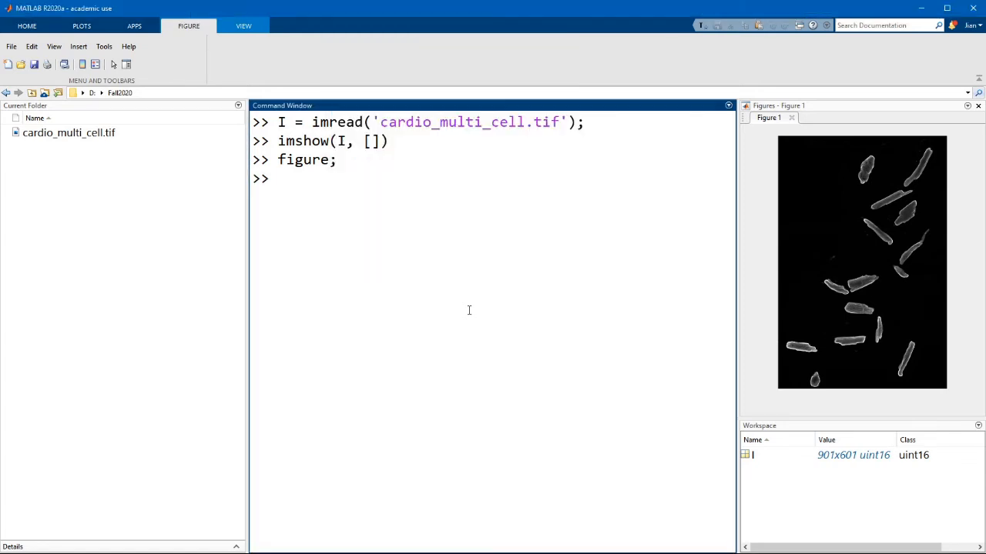
pyautogui.write('histogr')
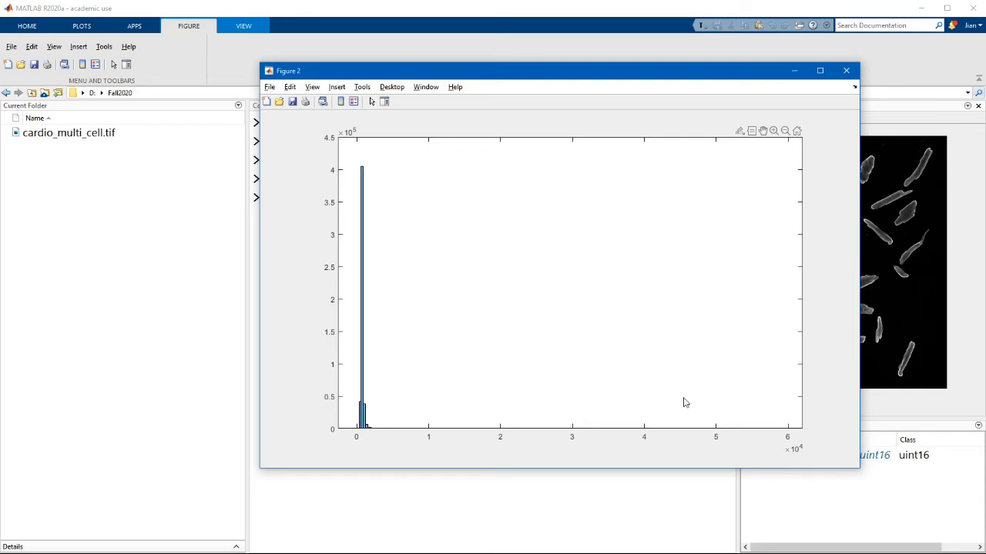
pyautogui.moveTo(630, 407)
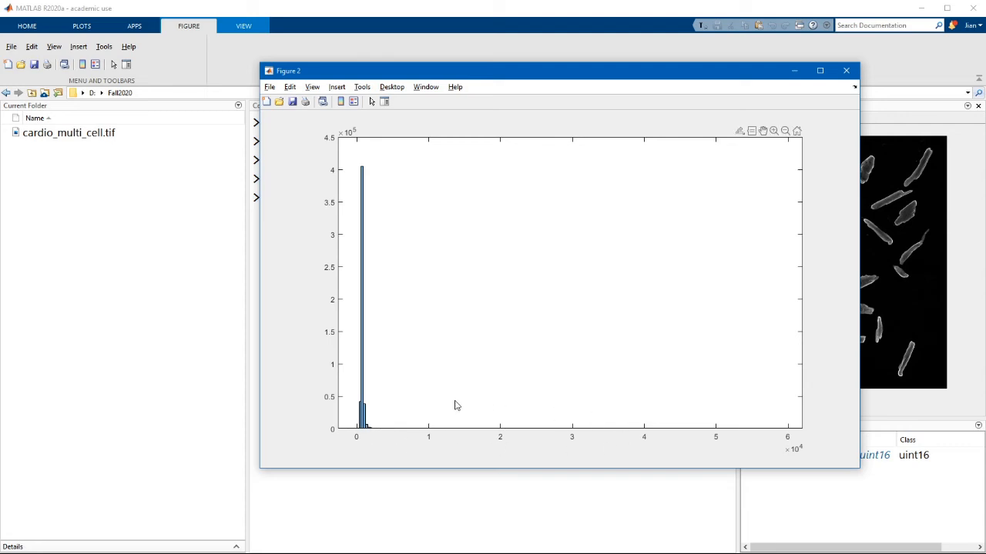
pyautogui.moveTo(766, 295)
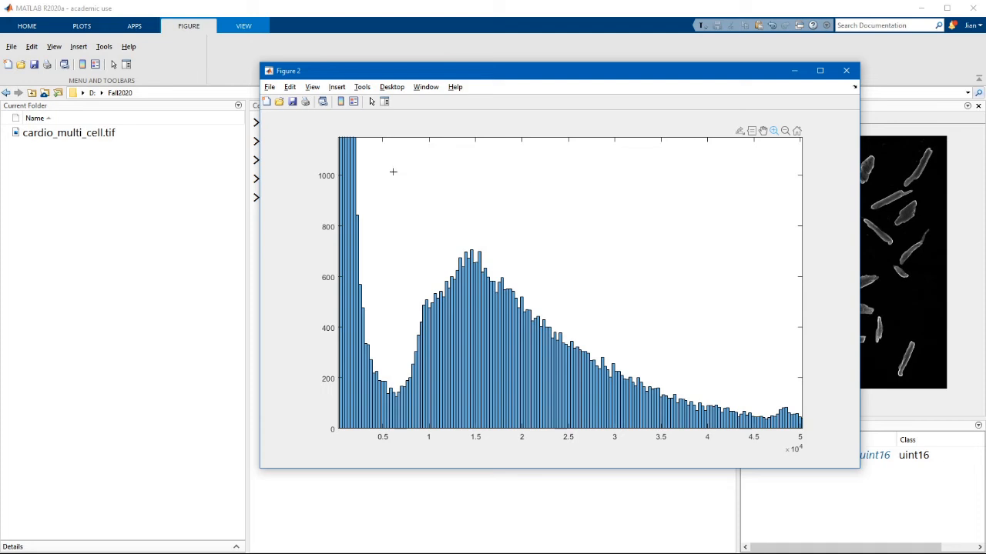
pyautogui.moveTo(344, 367)
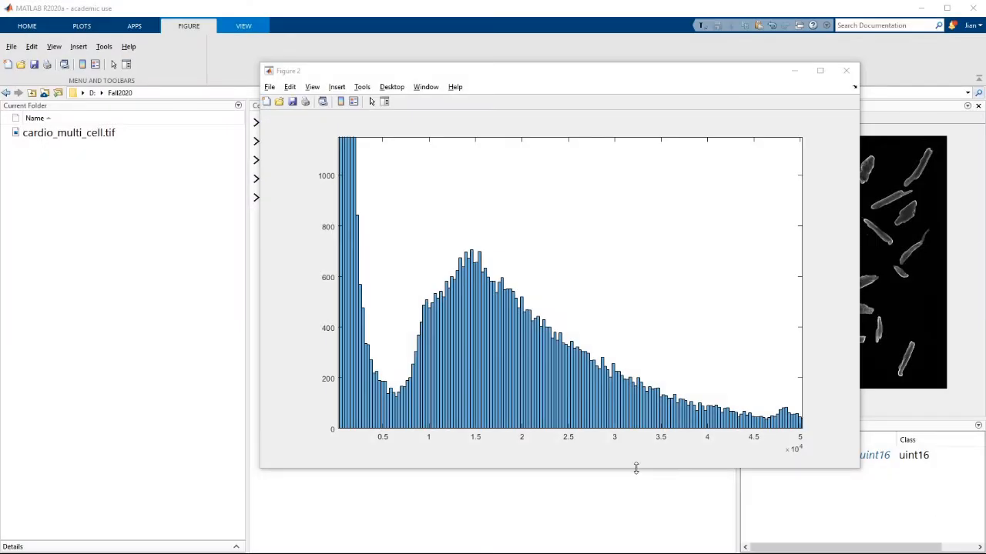
# - Run ylim([0 1000]) to fix the histogram's vertical axis from 0 to 1000
pyautogui.write('ylim')
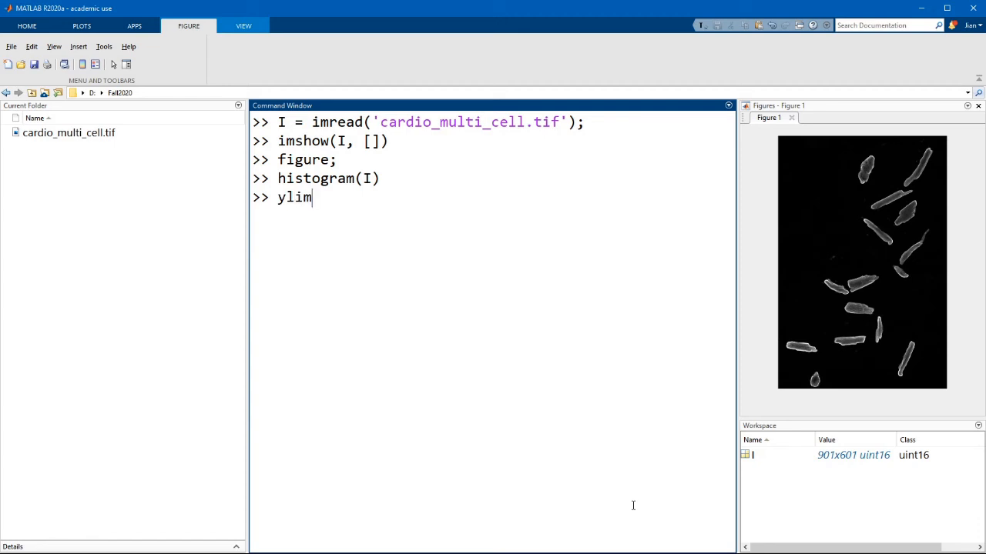
pyautogui.write('([')
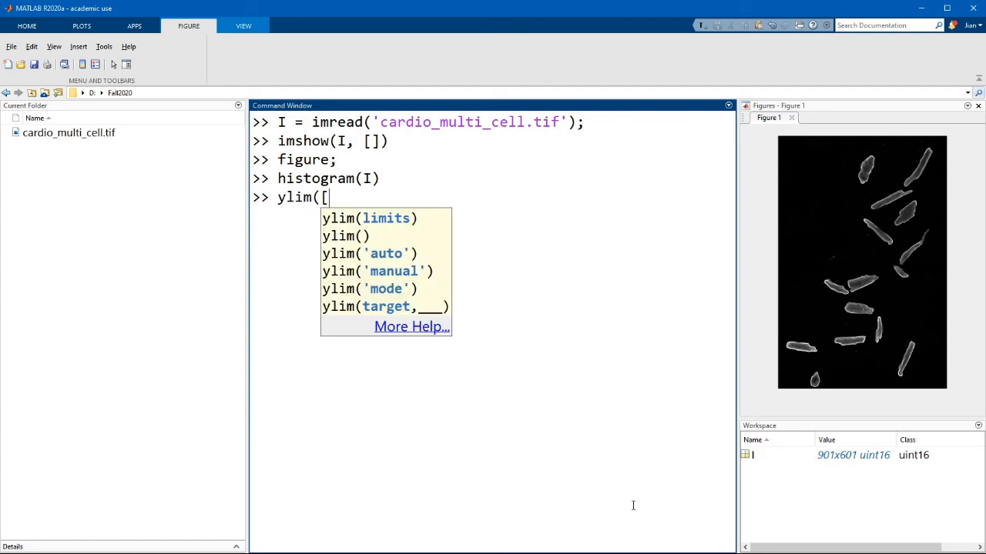
pyautogui.write('0')
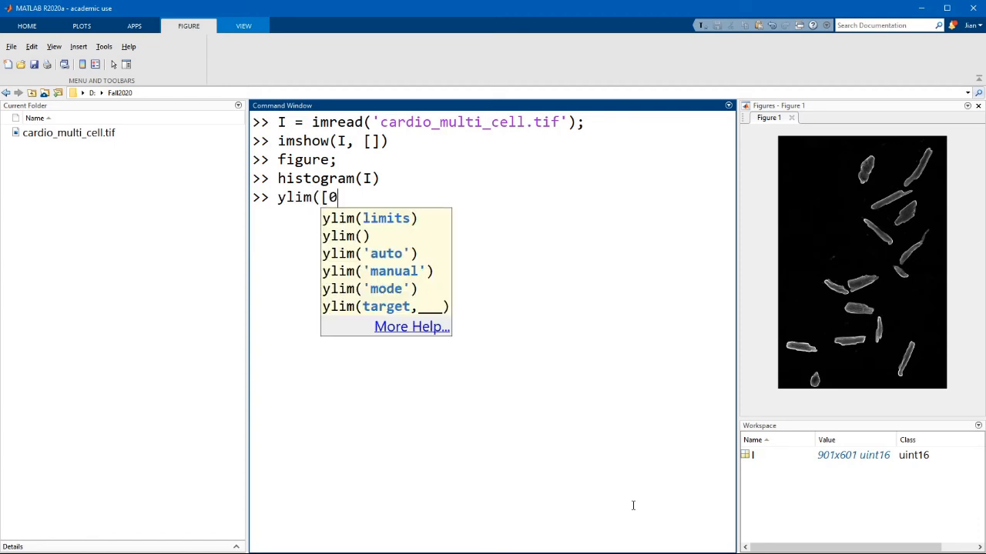
pyautogui.write('1000])')
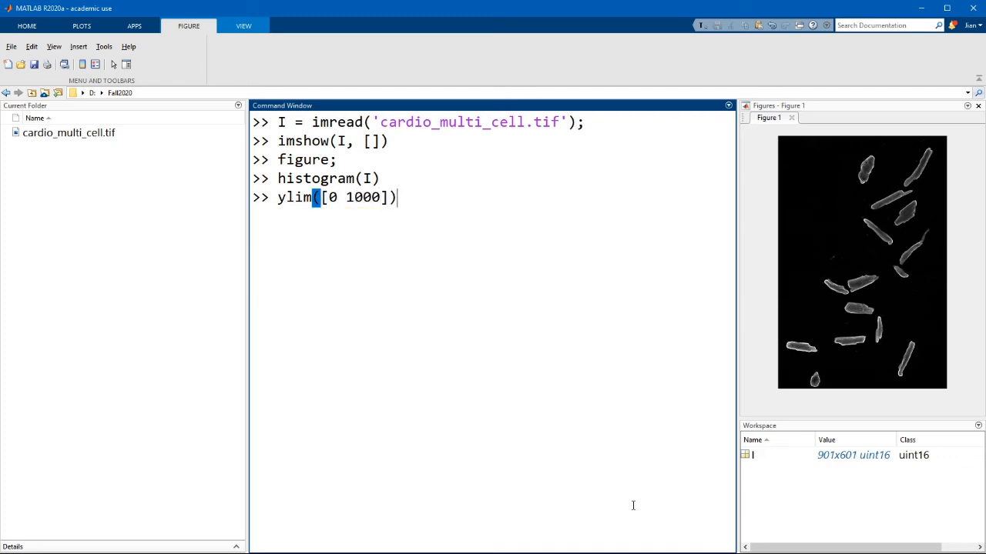
pyautogui.press('enter')
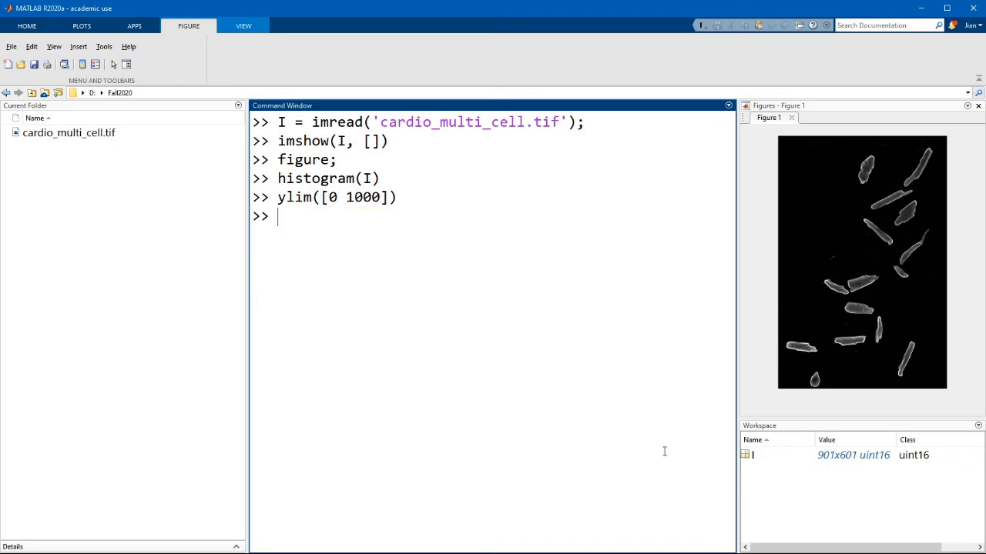
pyautogui.press('Enter')
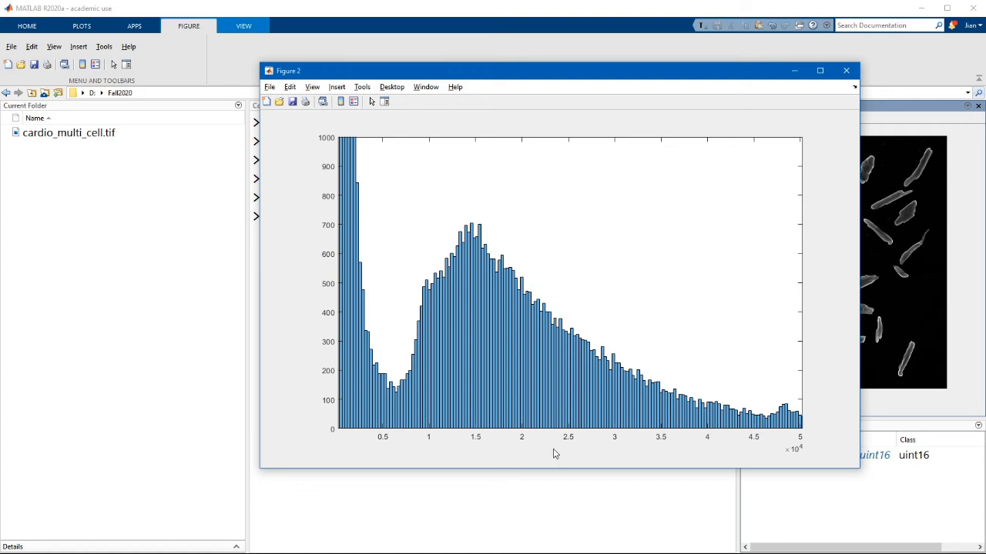
pyautogui.moveTo(336, 449)
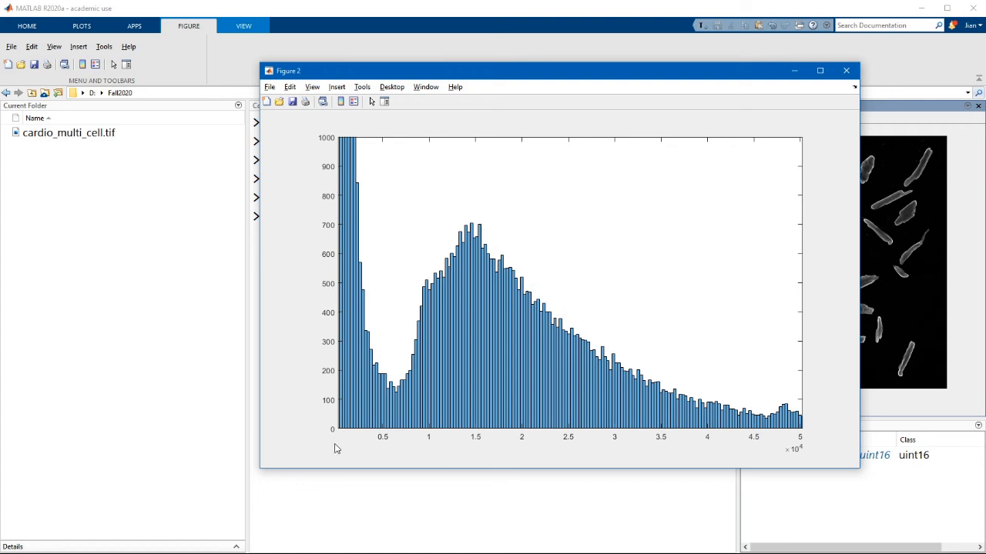
pyautogui.moveTo(500, 448)
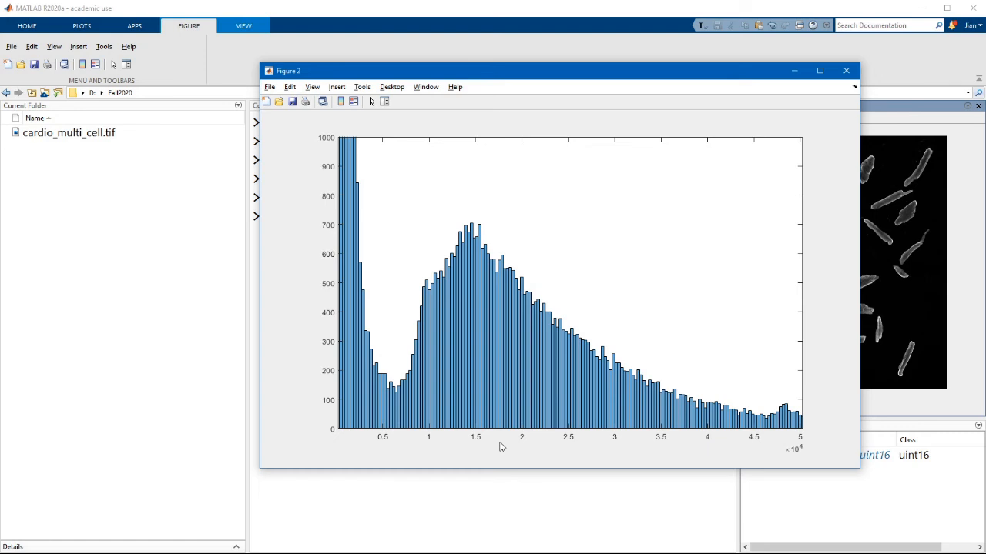
pyautogui.moveTo(314, 288)
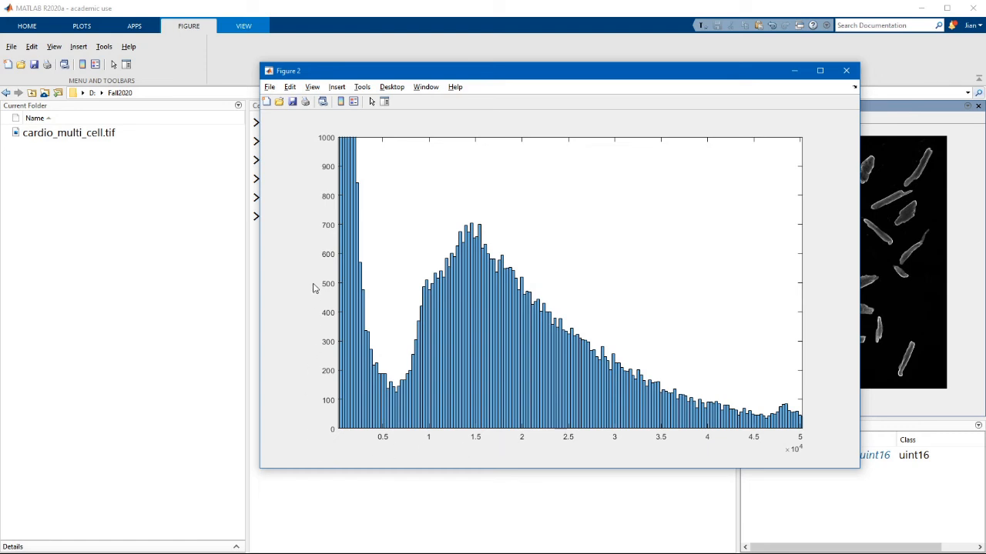
pyautogui.moveTo(418, 449)
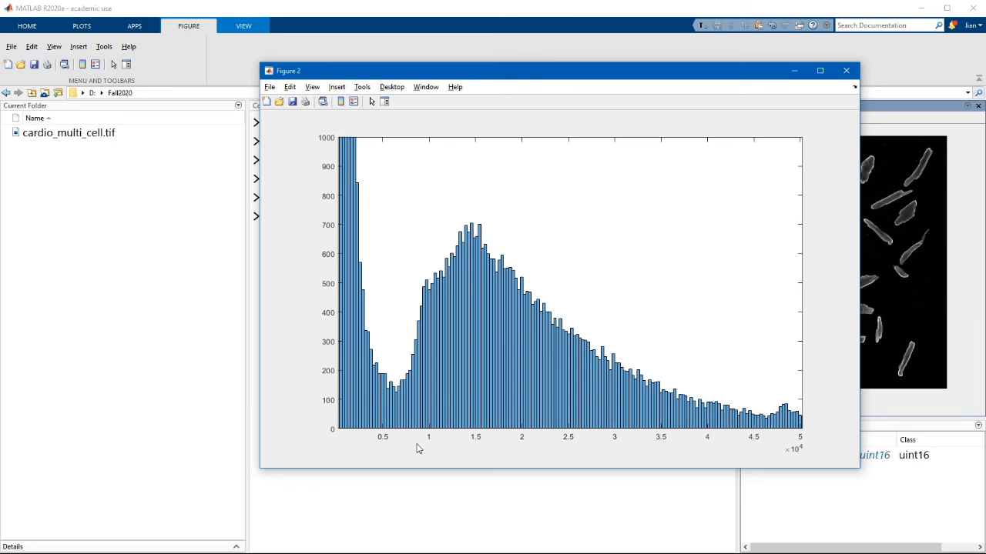
pyautogui.moveTo(446, 506)
pyautogui.write('xlabe')
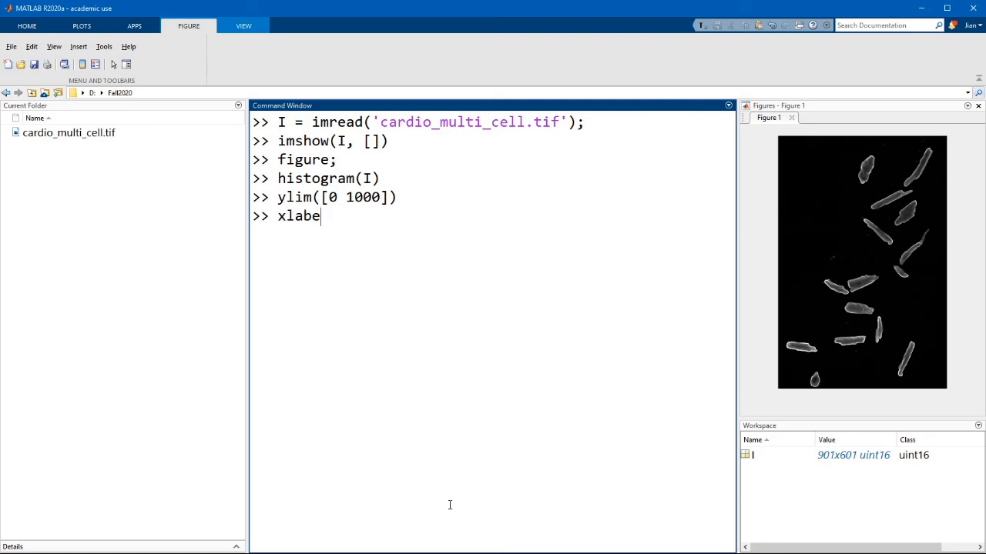
# - Run xlabel('Gray level'); ylabel('Number of pixels'); on the histogram
pyautogui.write("l('Gra")
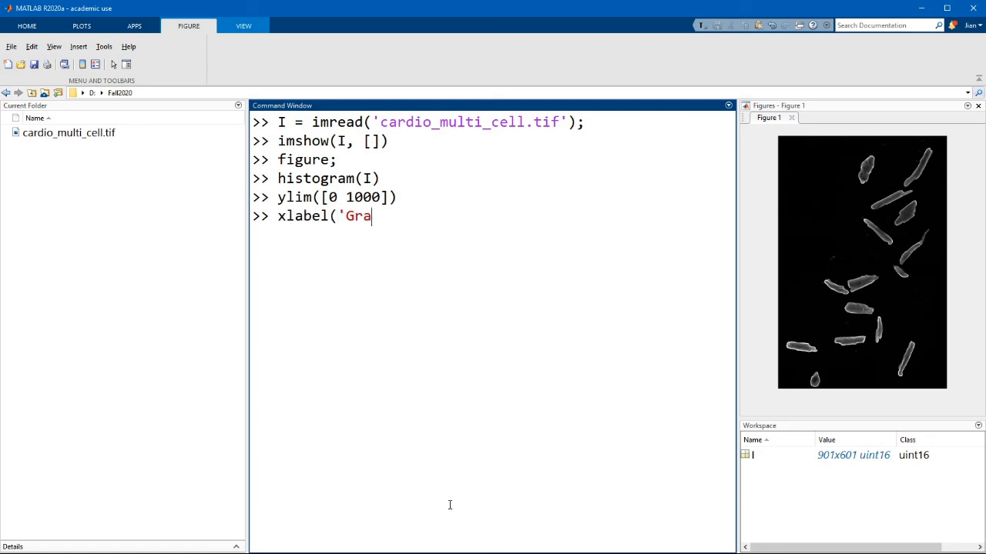
pyautogui.write("y level');")
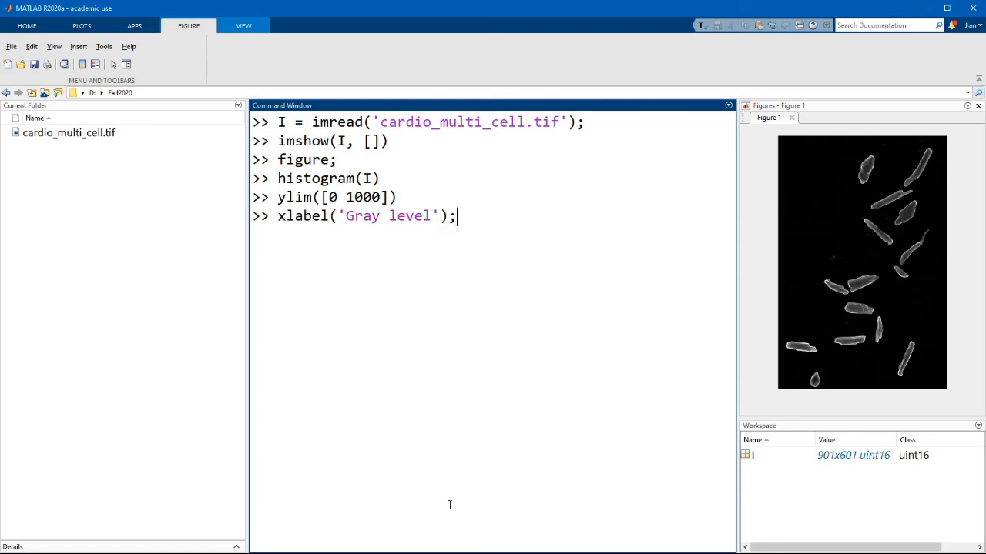
pyautogui.write('ylabel(')
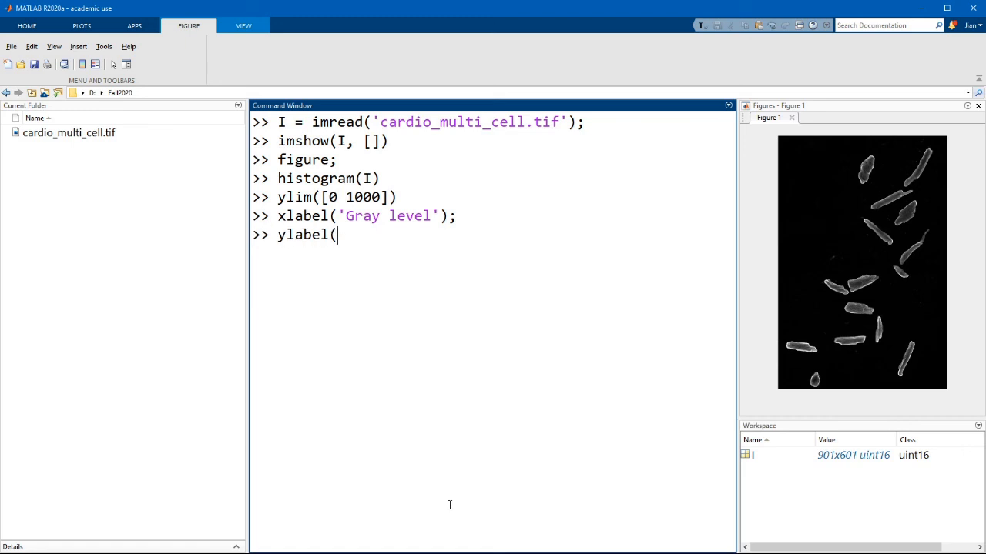
pyautogui.write("'Number of pix")
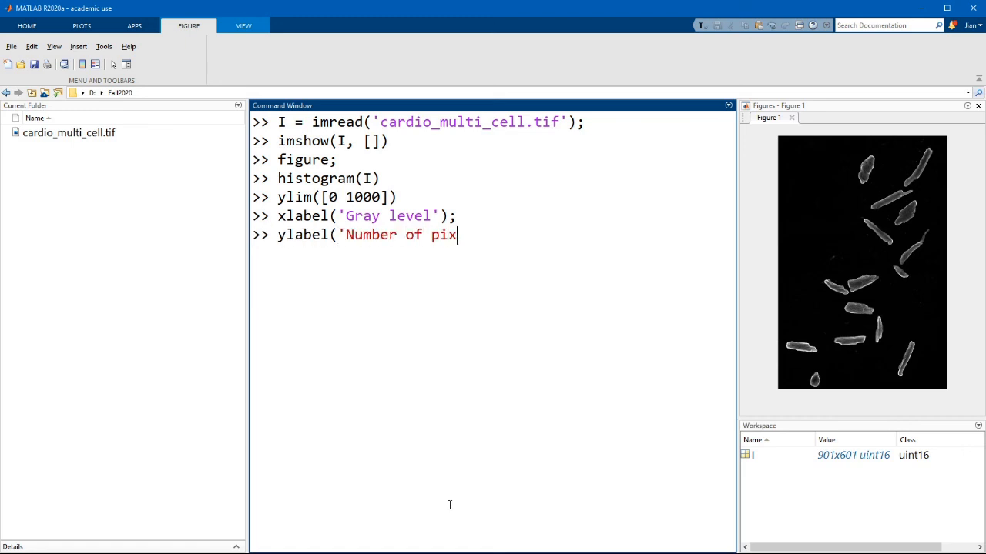
pyautogui.press('enter')
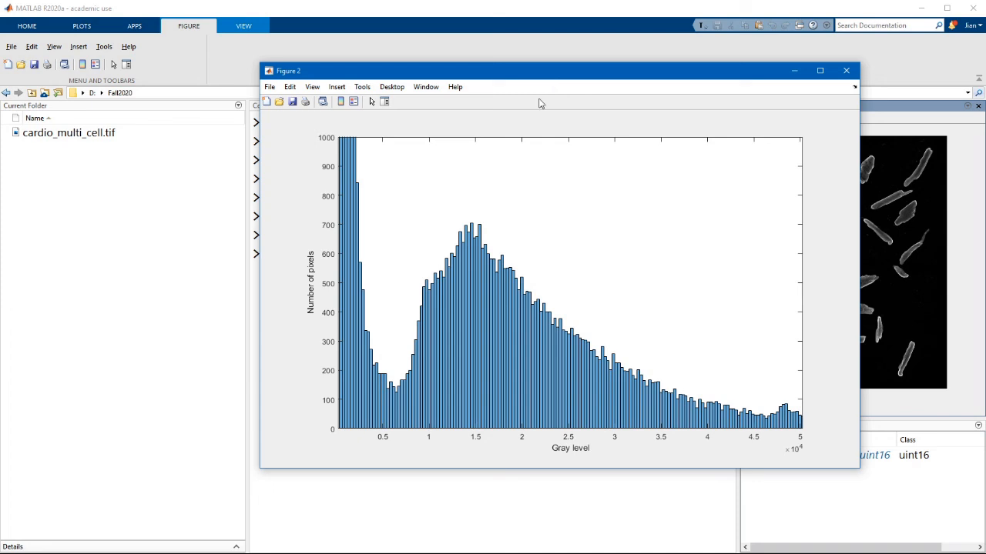
pyautogui.moveTo(461, 100)
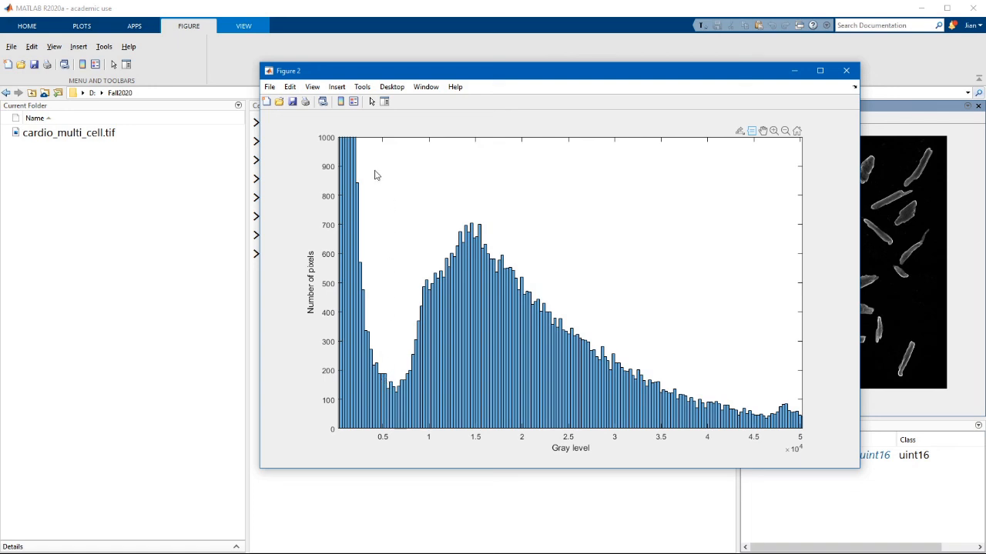
pyautogui.moveTo(391, 232)
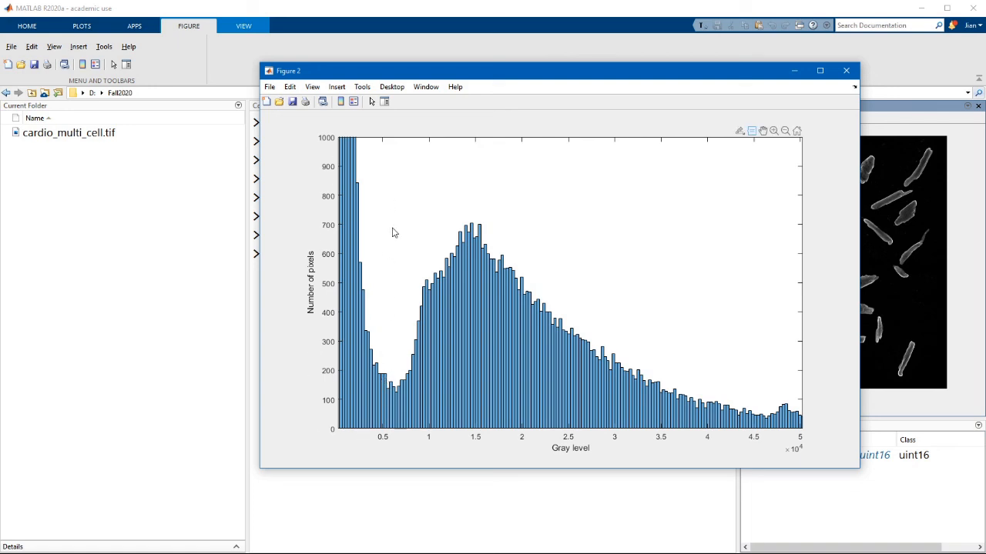
pyautogui.moveTo(516, 214)
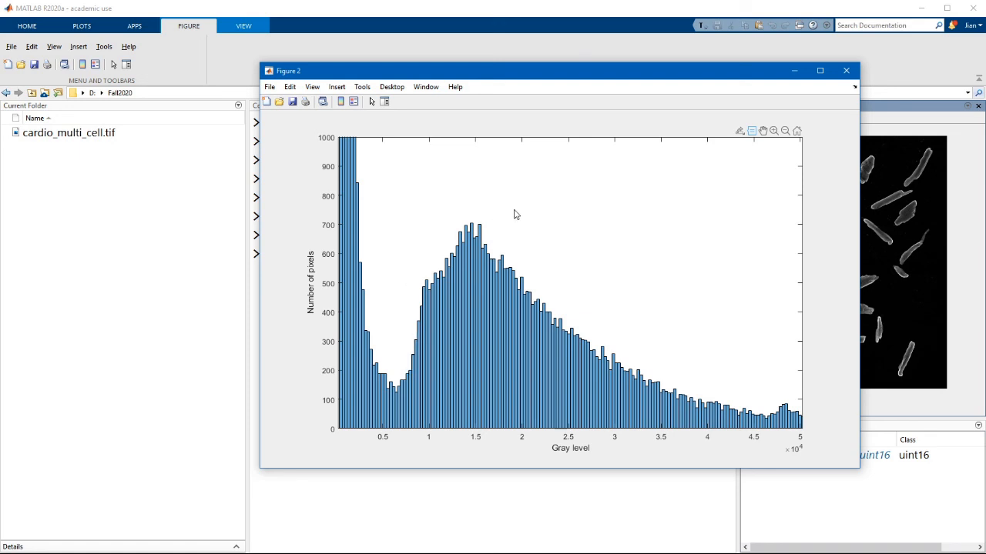
pyautogui.moveTo(558, 226)
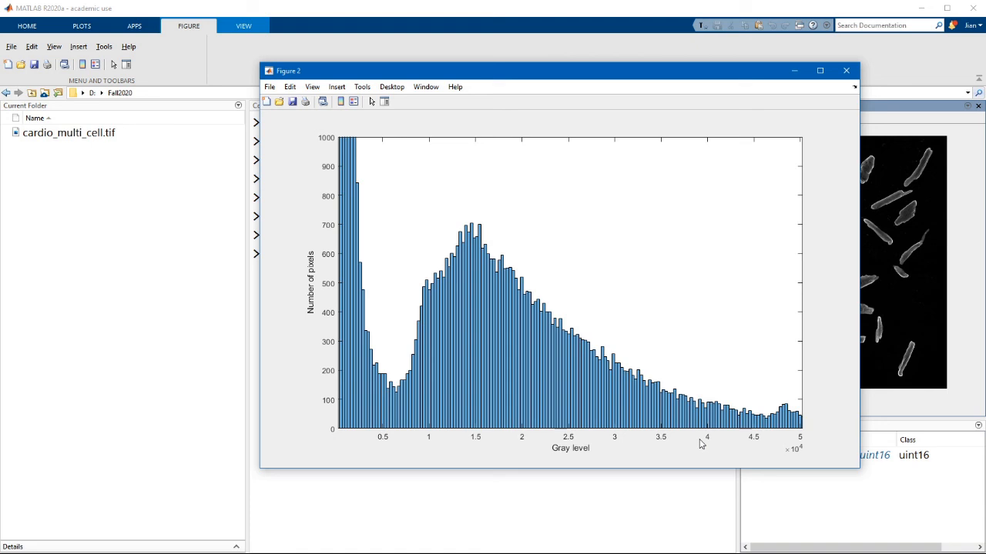
pyautogui.moveTo(659, 294)
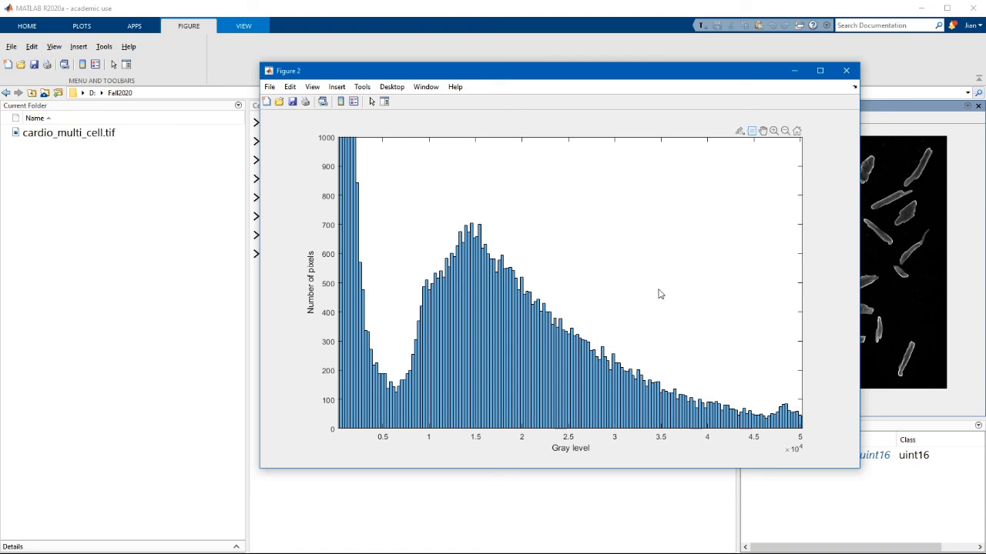
pyautogui.moveTo(412, 299)
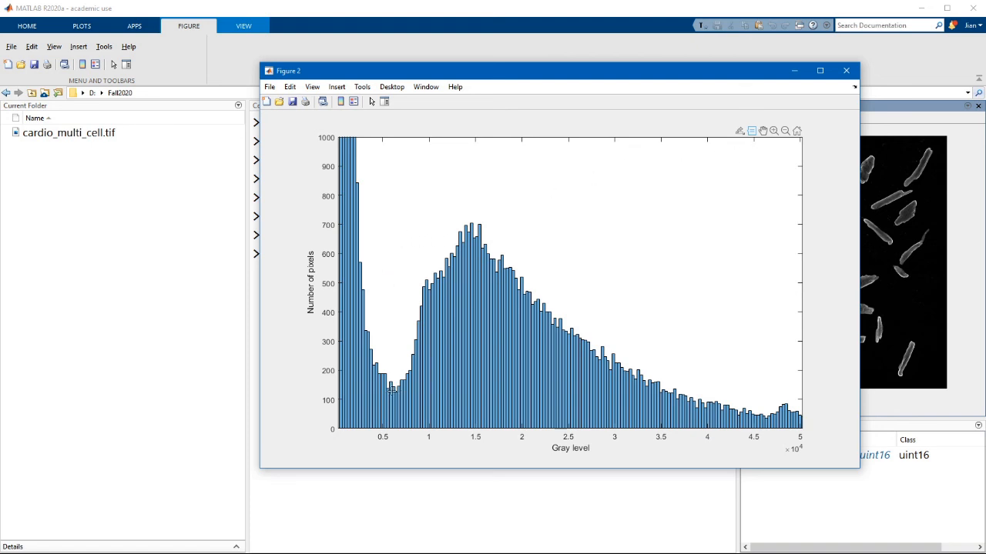
# - Place a data tip on the valley bar near 0.6×10^4, showing 143 pixels
pyautogui.click(394, 391)
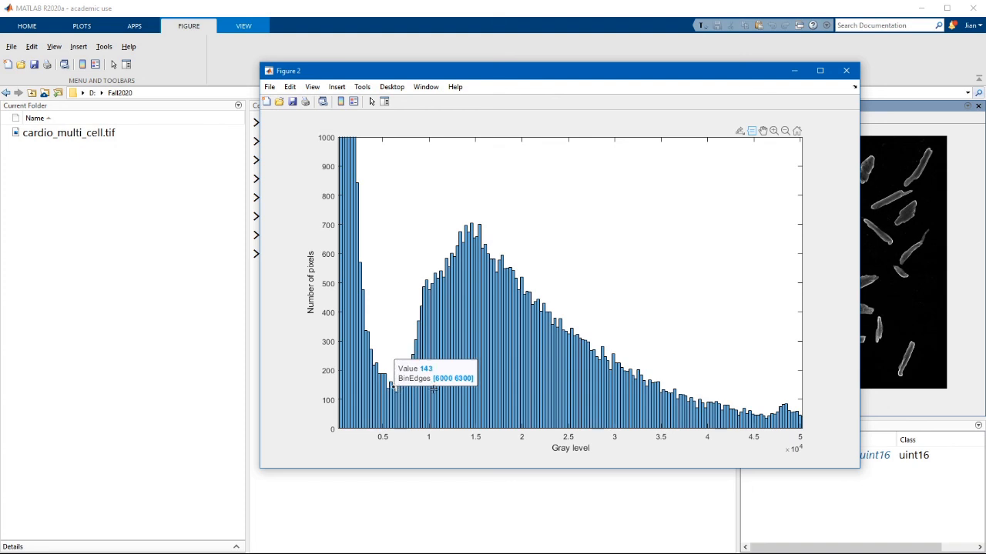